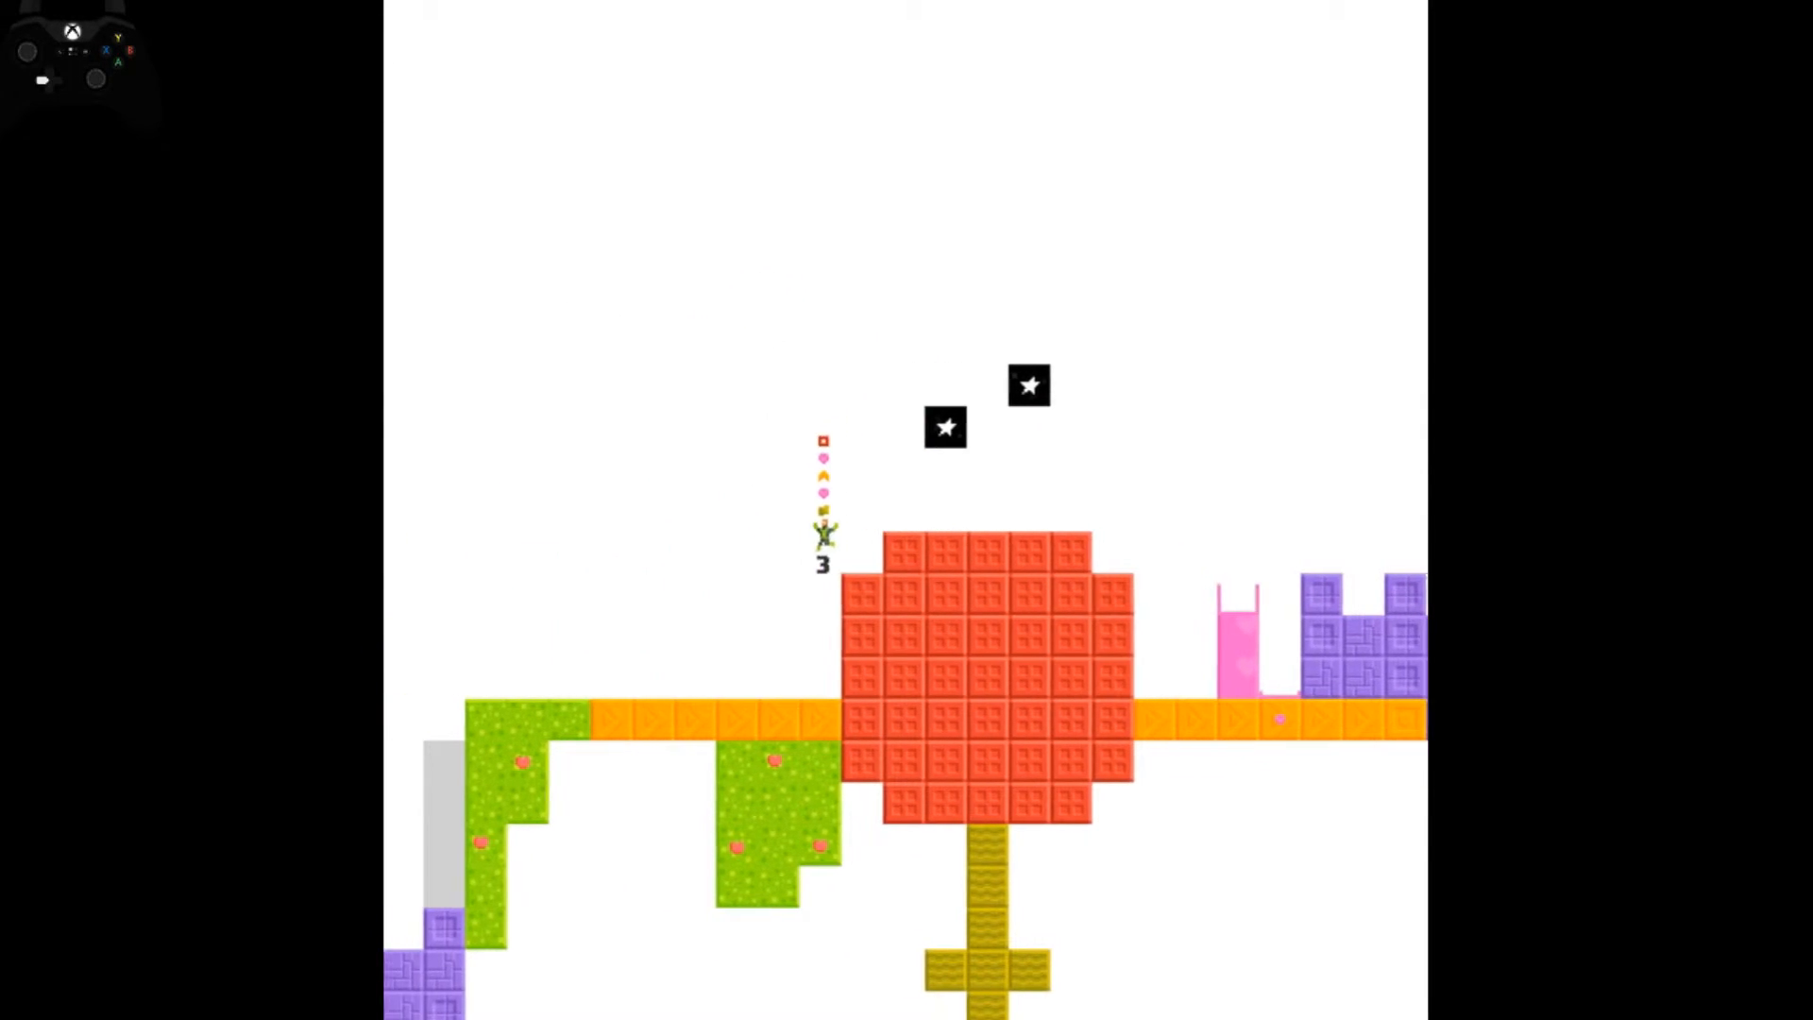
{"action": "scroll", "scroll_direction": "right", "scroll_amount": 3}
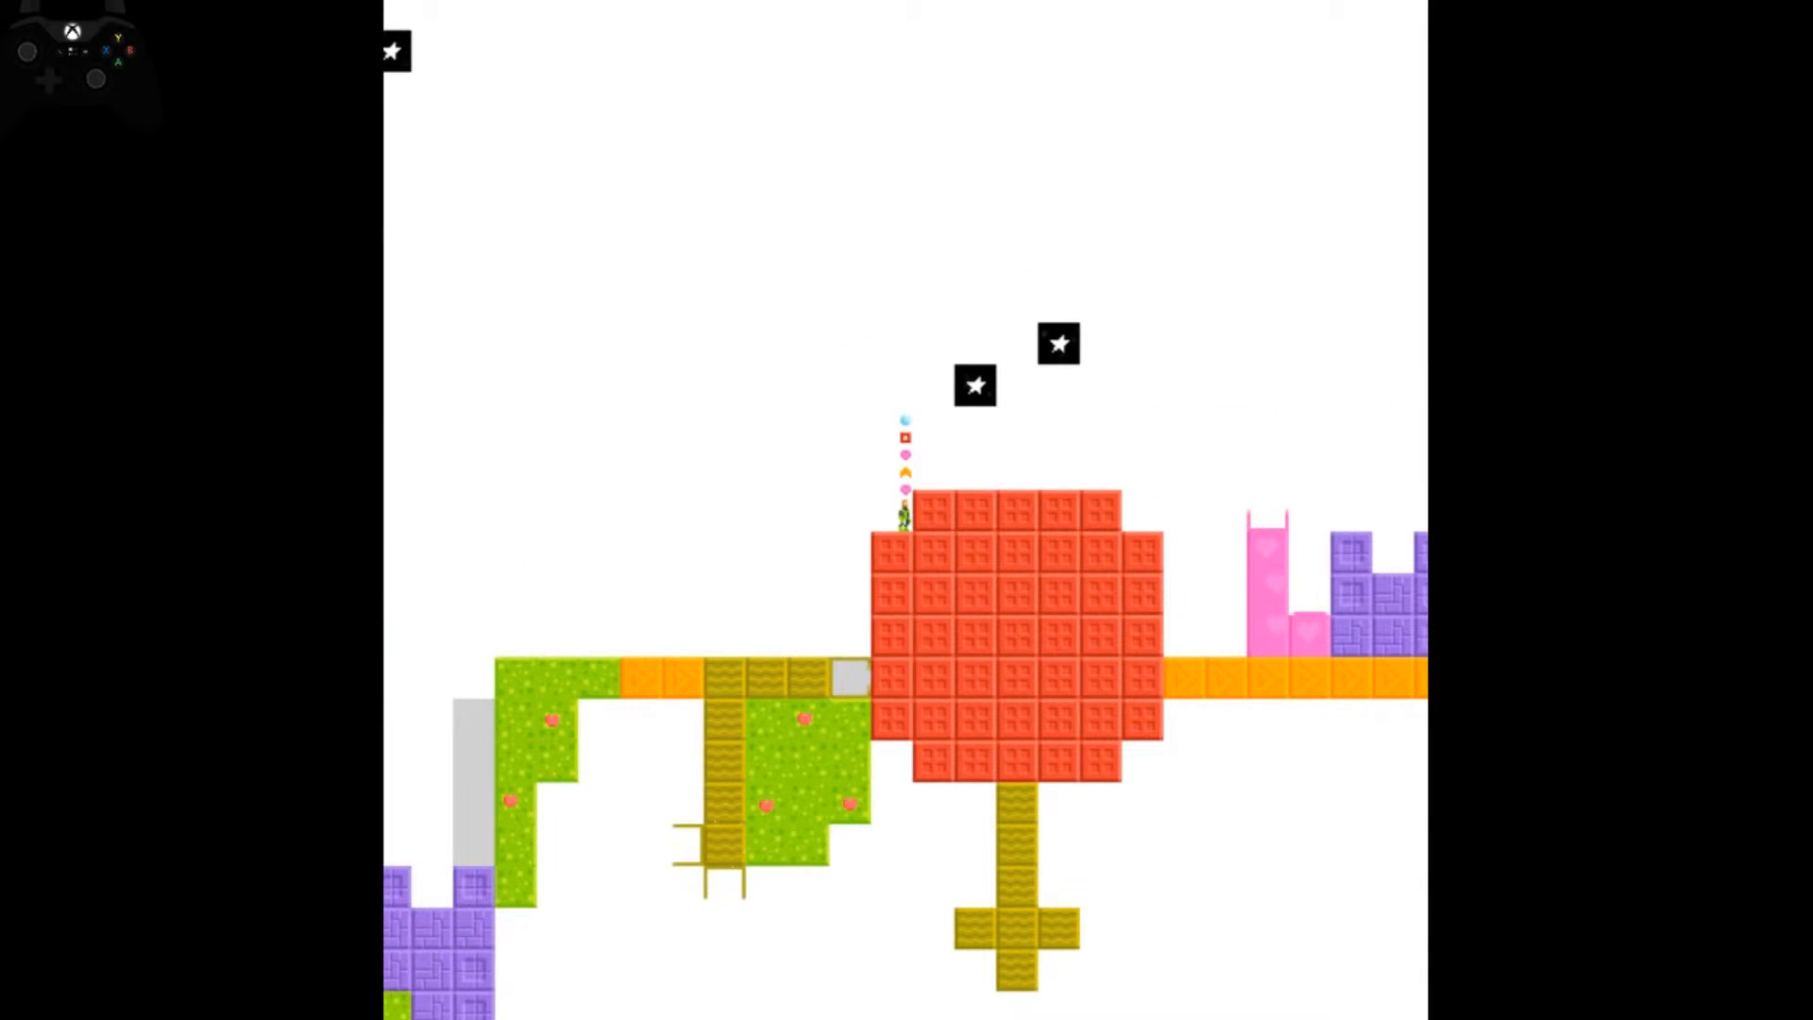
{"action": "scroll", "scroll_direction": "right", "scroll_amount": 3}
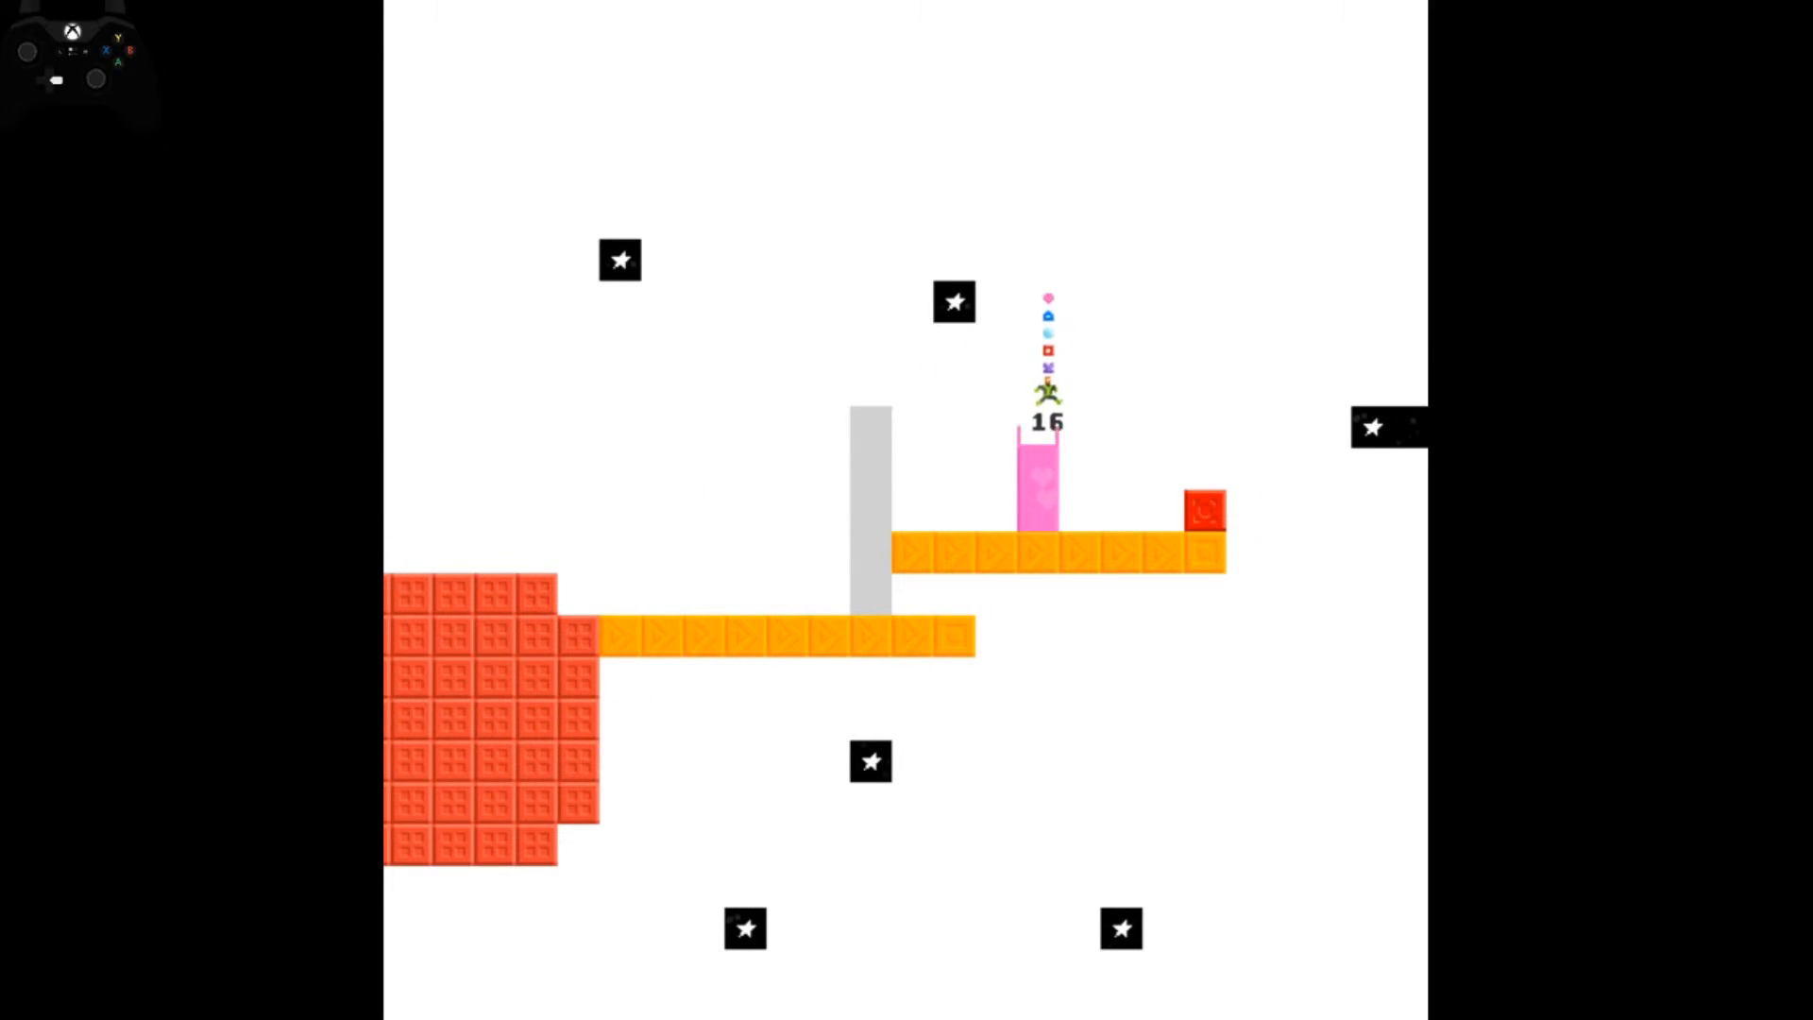
{"action": "scroll", "scroll_direction": "right", "scroll_amount": 3}
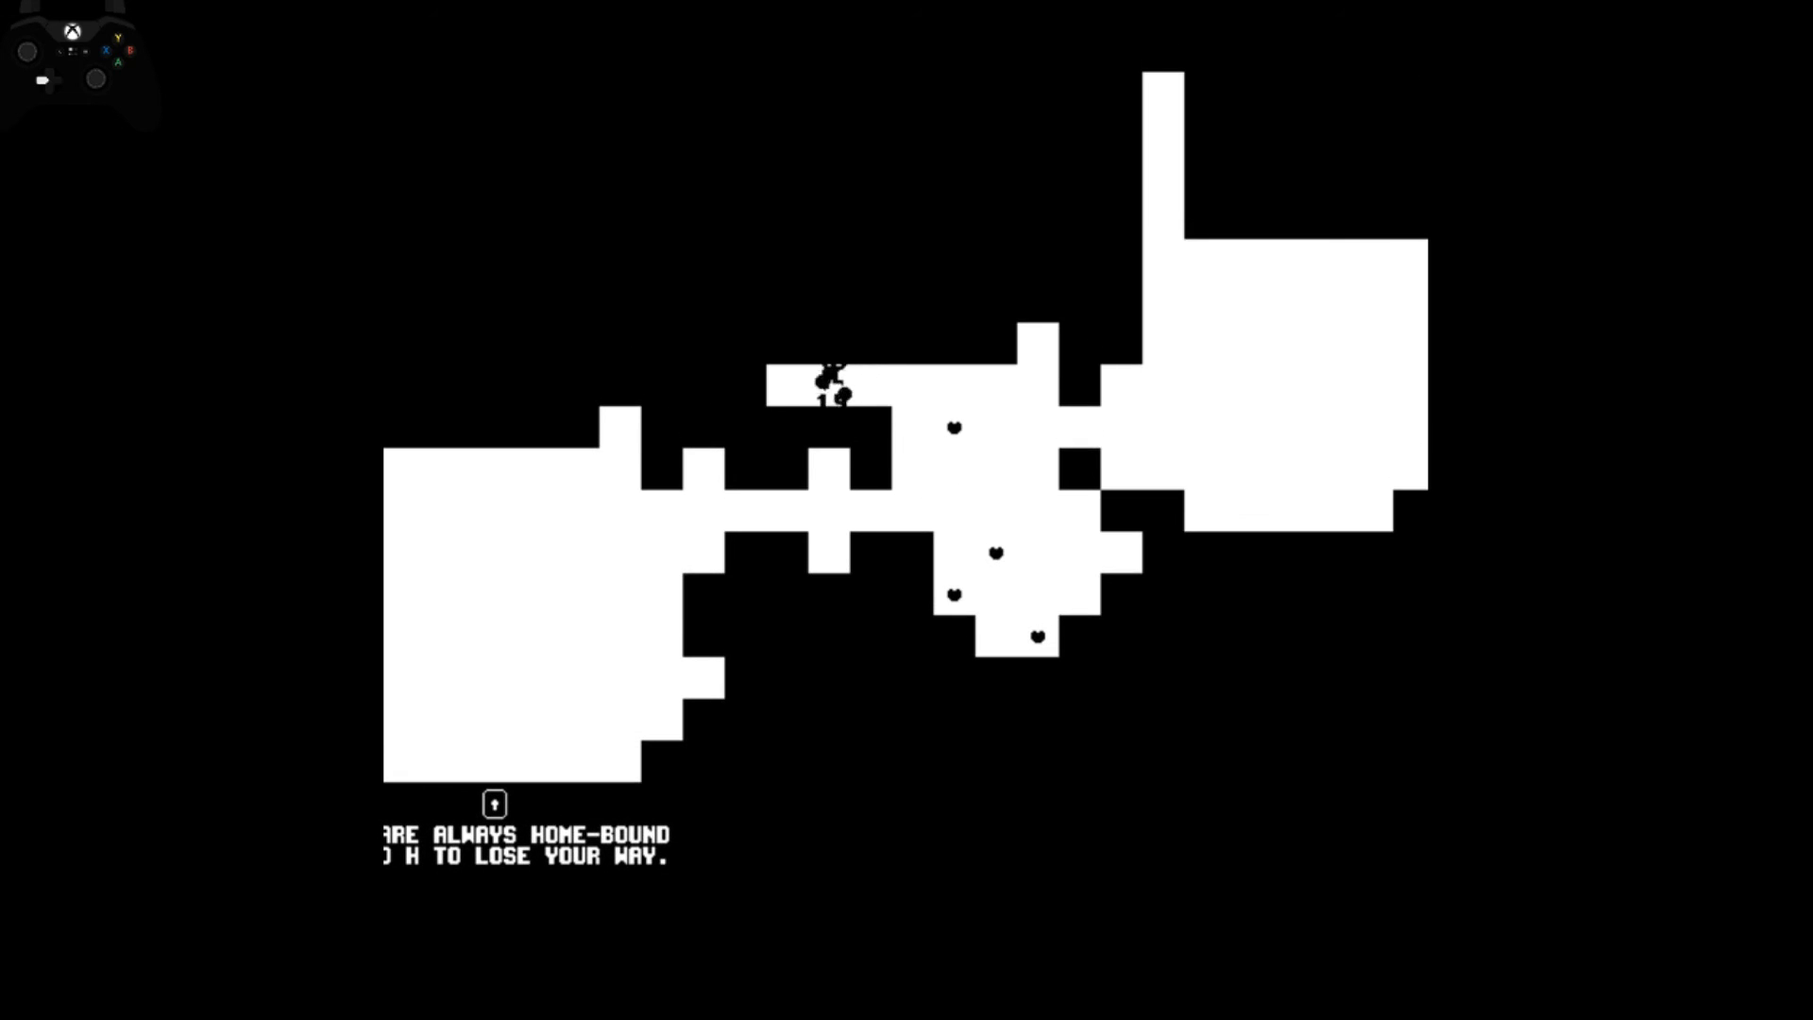
{"action": "key", "text": "down"}
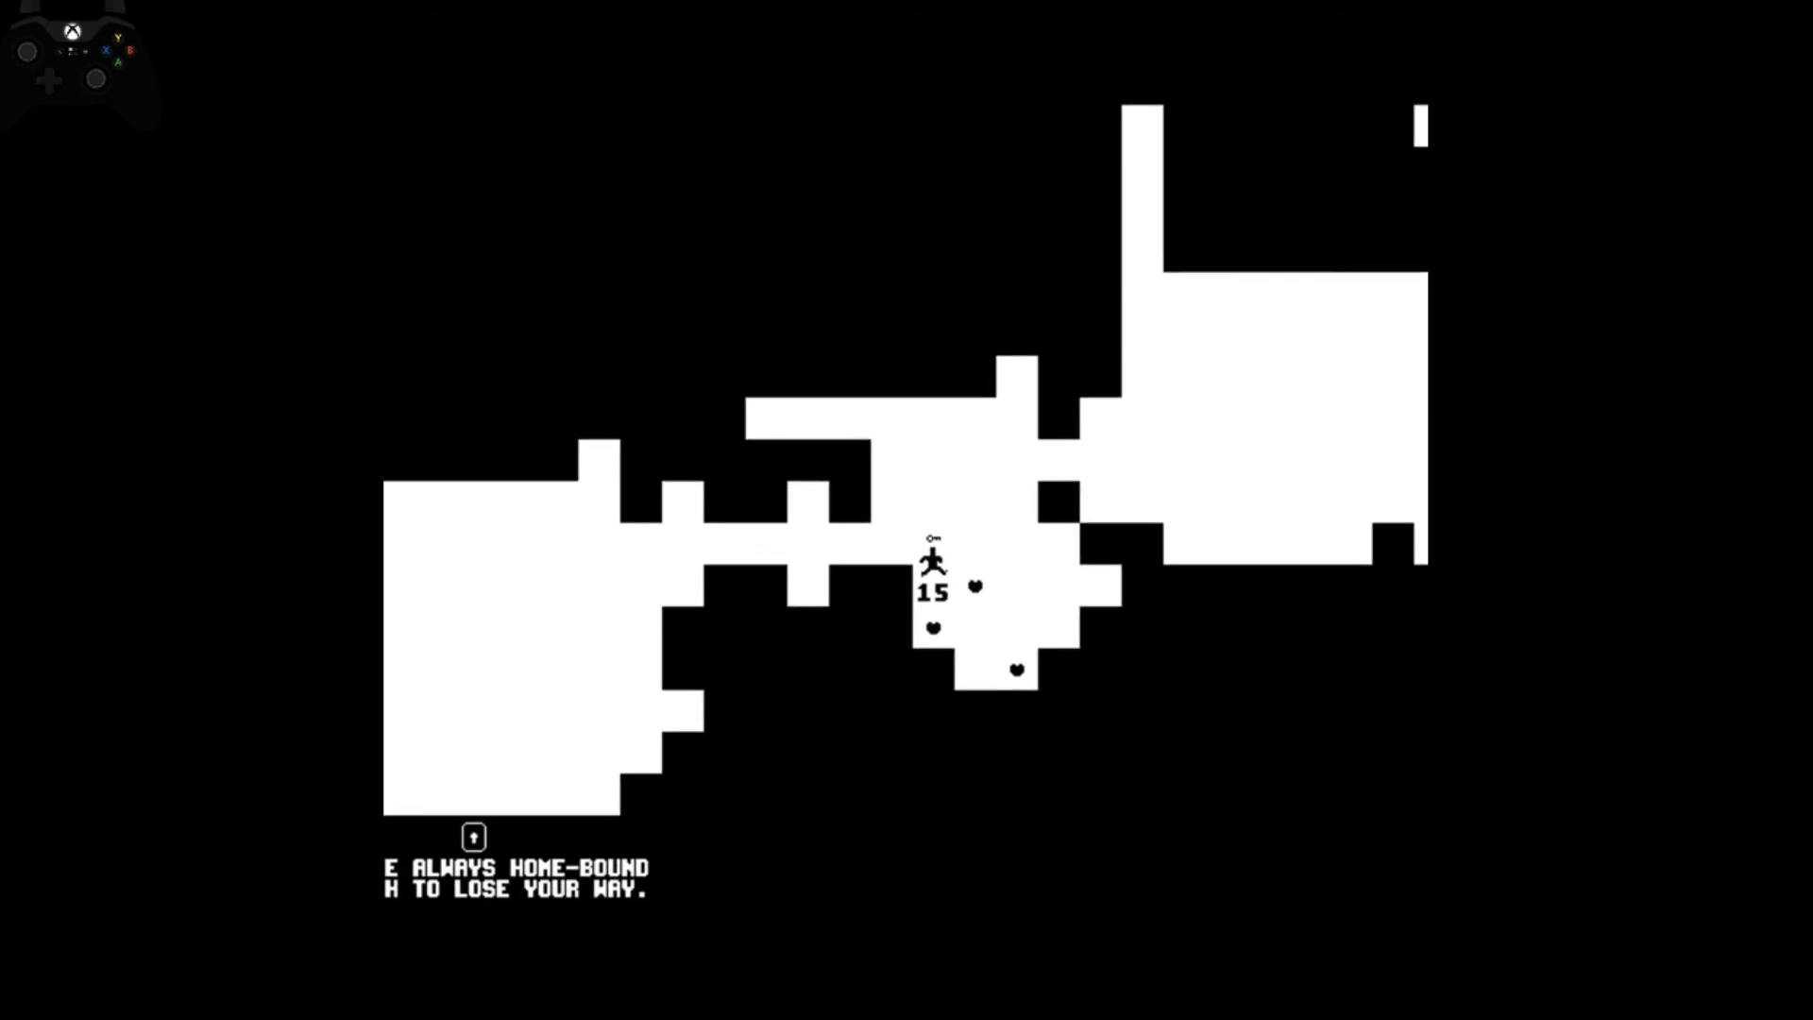